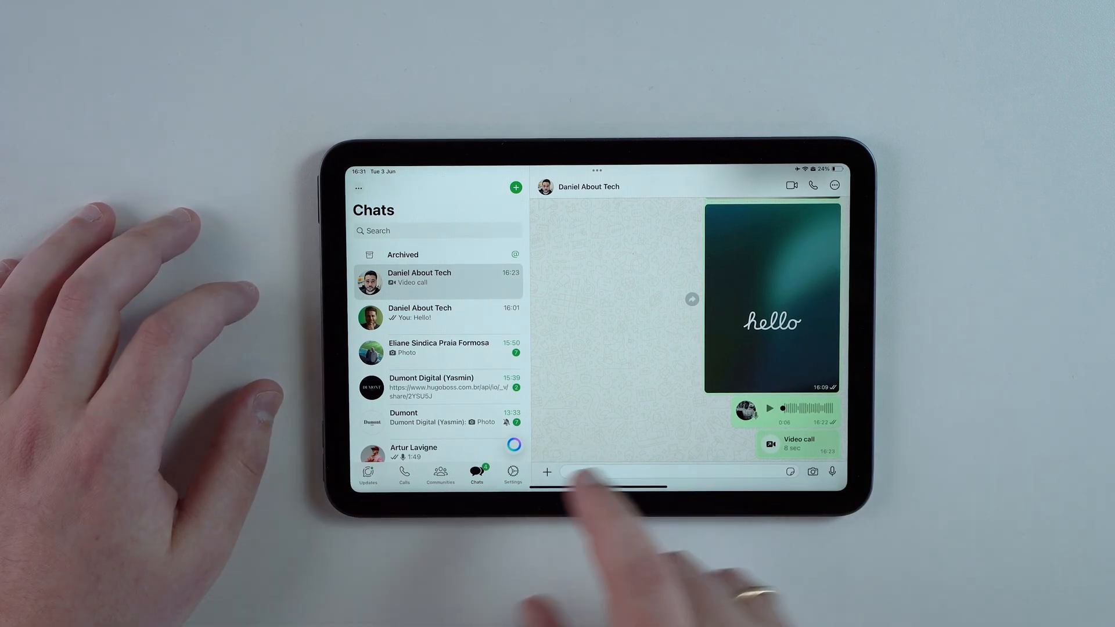
Step: Leave WhatsApp and return to the iPad Home Screen
{"action": "left_click", "coordinate": [669, 470]}
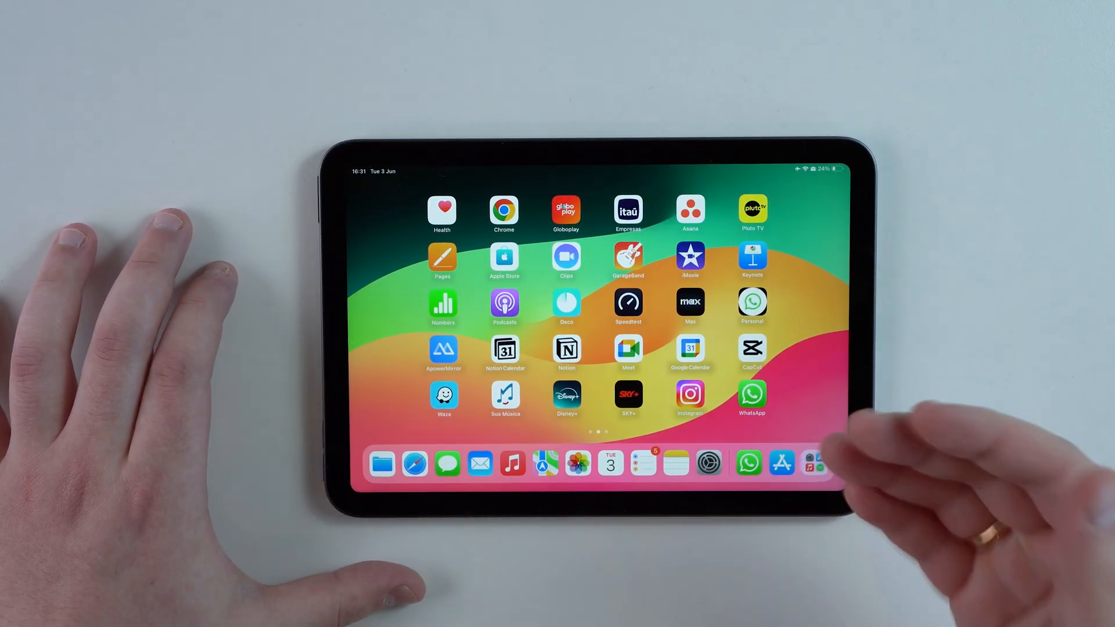
Step: Swipe to the App Store icon and launch the App Store on its Today page
{"action": "scroll", "scroll_direction": "left", "scroll_amount": 3}
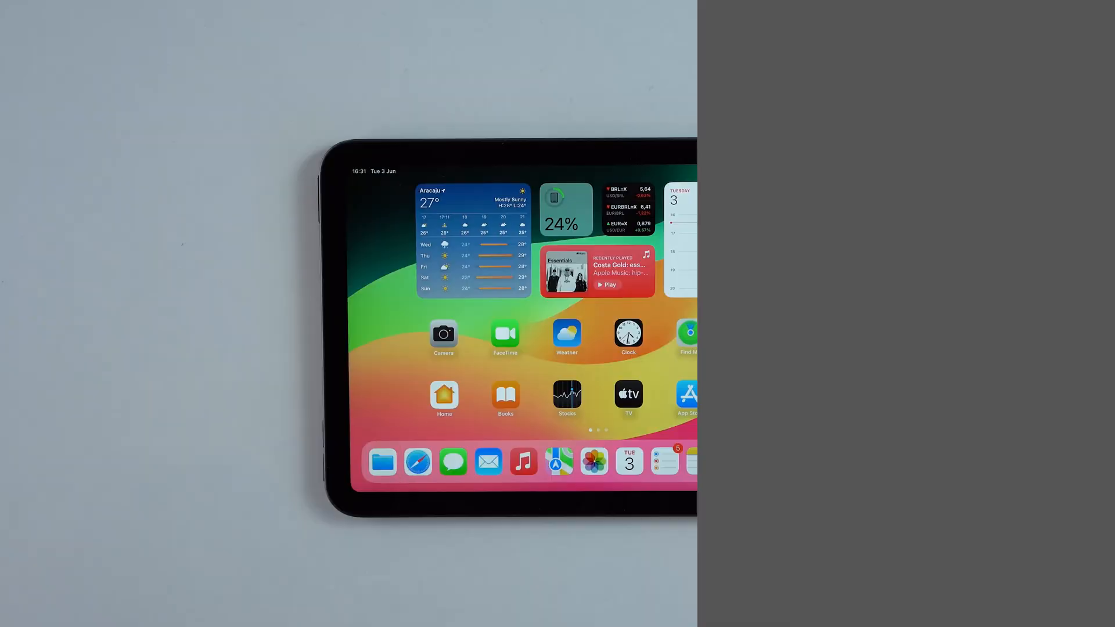
{"action": "left_click", "coordinate": [685, 394]}
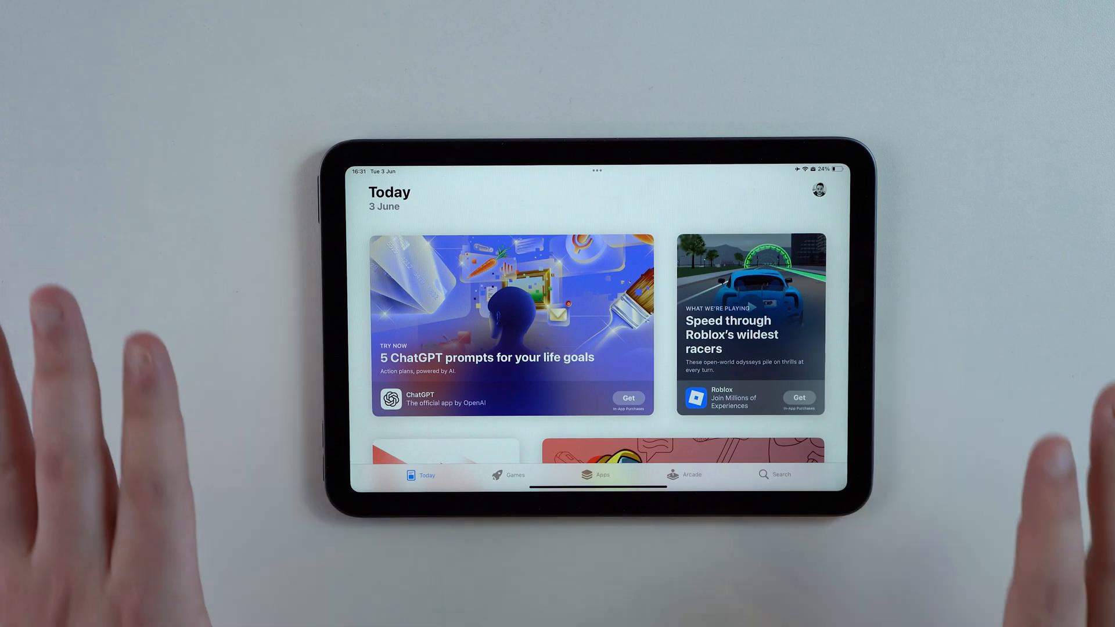
Step: Search the App Store for 'whatsapp' and run the search
{"action": "left_click", "coordinate": [773, 474]}
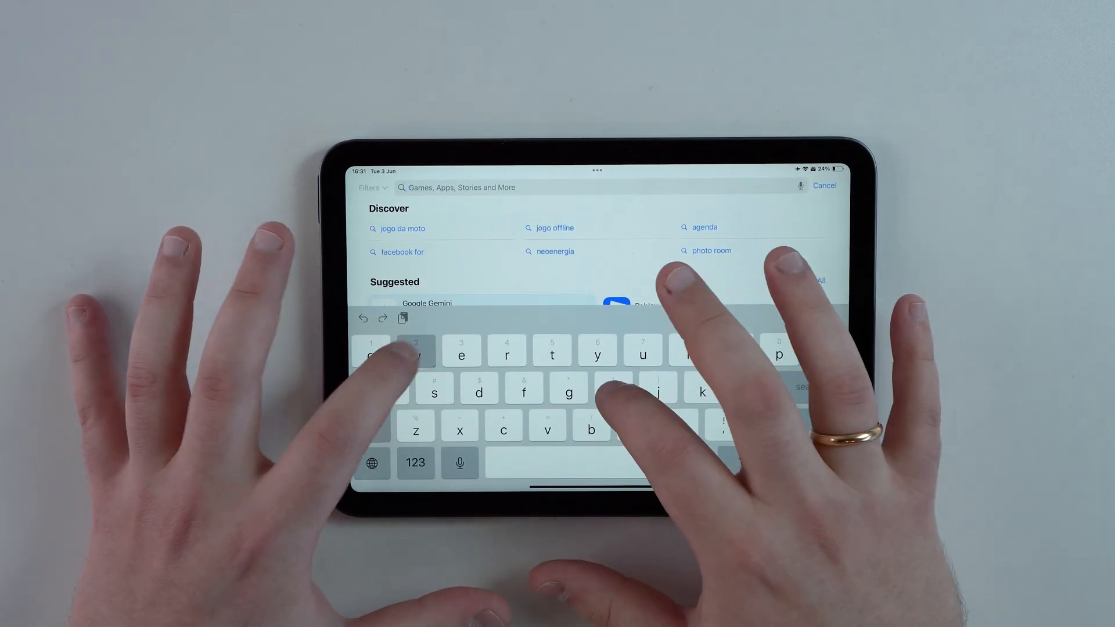
{"action": "type", "text": "whatsapp"}
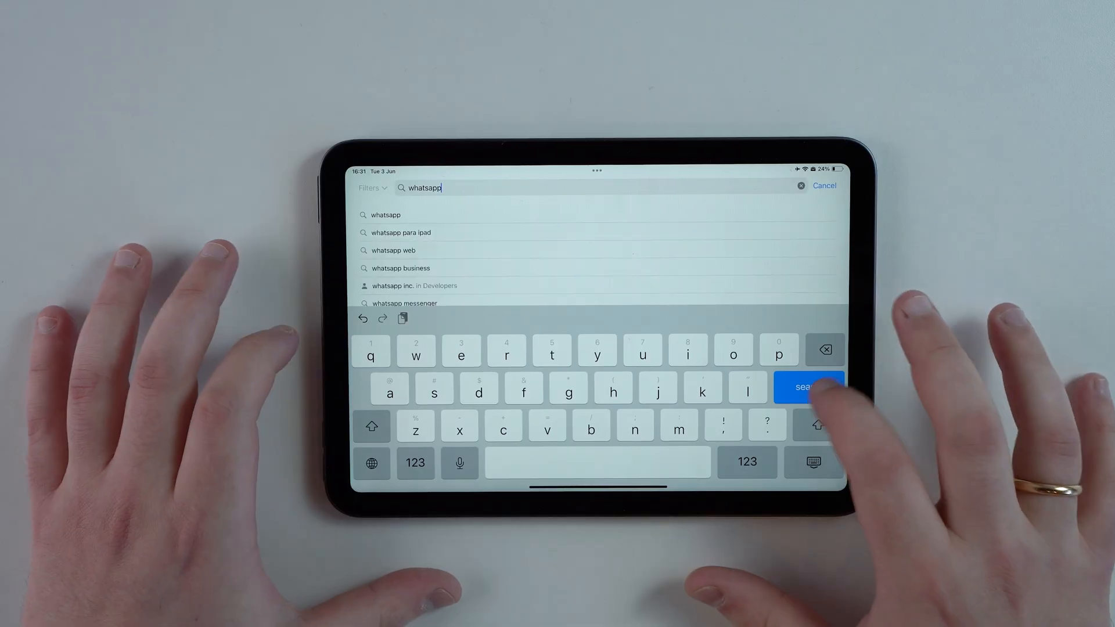
{"action": "left_click", "coordinate": [807, 387]}
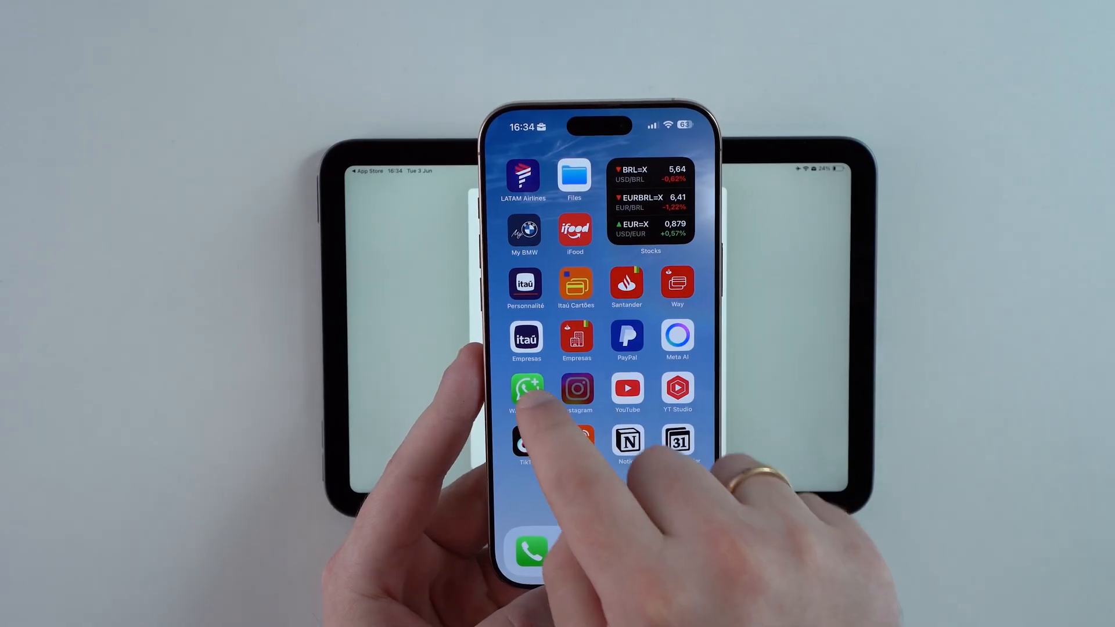
Step: On the iPhone, open WhatsApp and go to the Linked devices list
{"action": "left_click", "coordinate": [526, 394]}
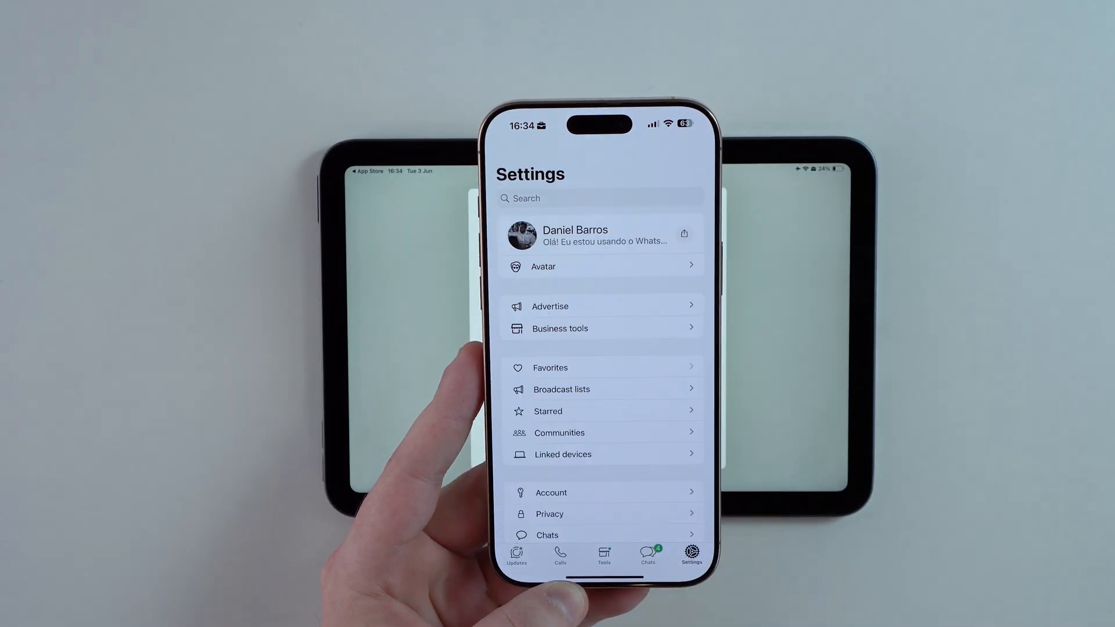
{"action": "left_click", "coordinate": [562, 454]}
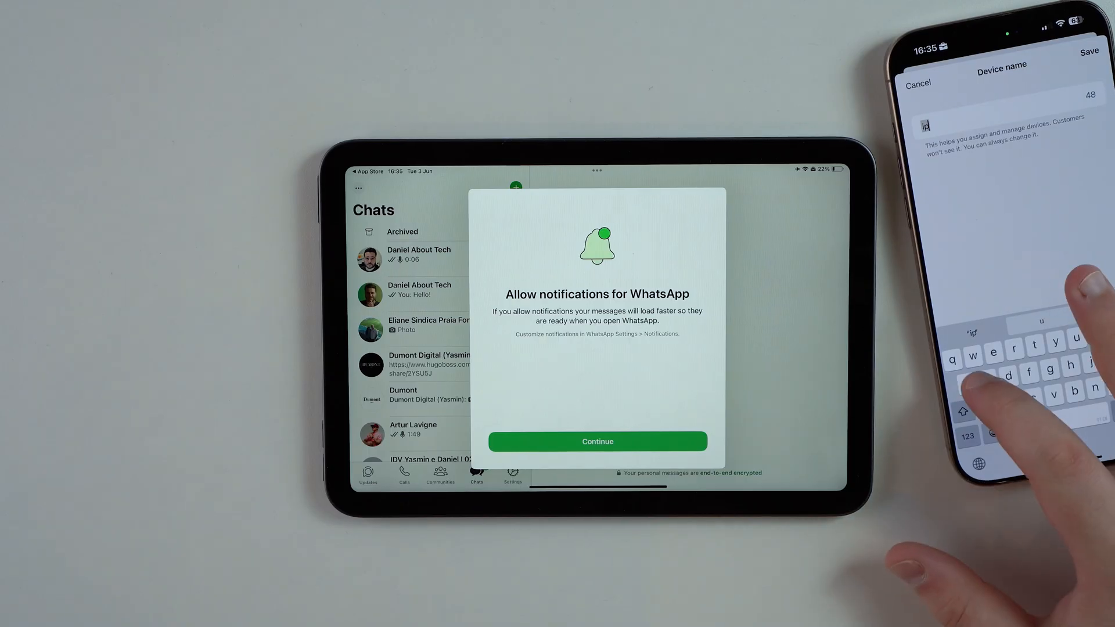
Step: Name the newly linked device 'iPad 3' on the phone
{"action": "type", "text": "iPad"}
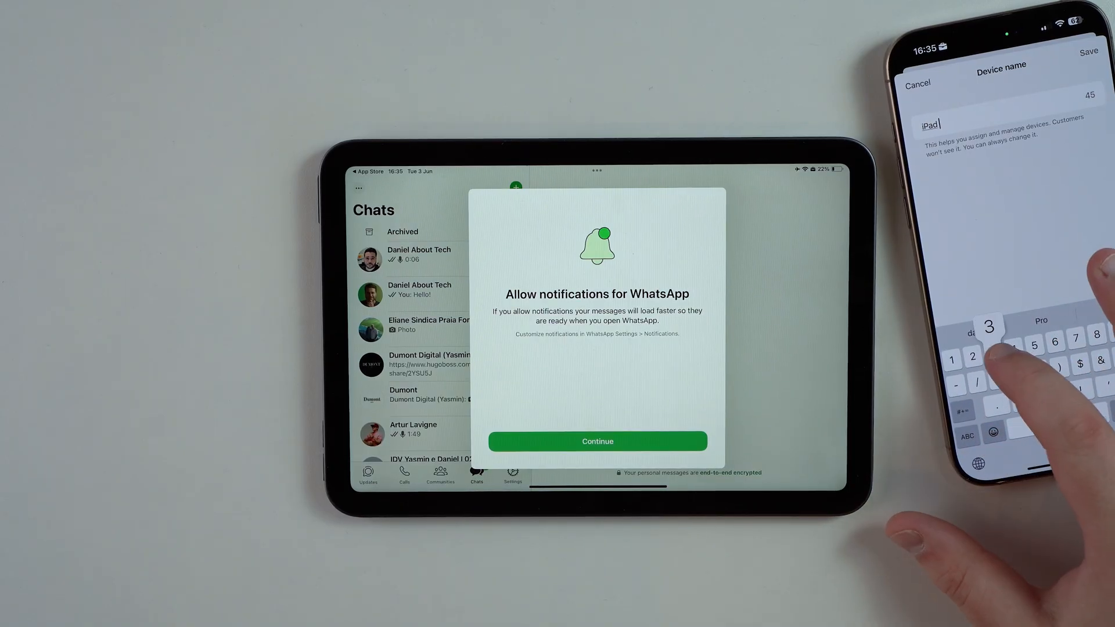
{"action": "type", "text": "3"}
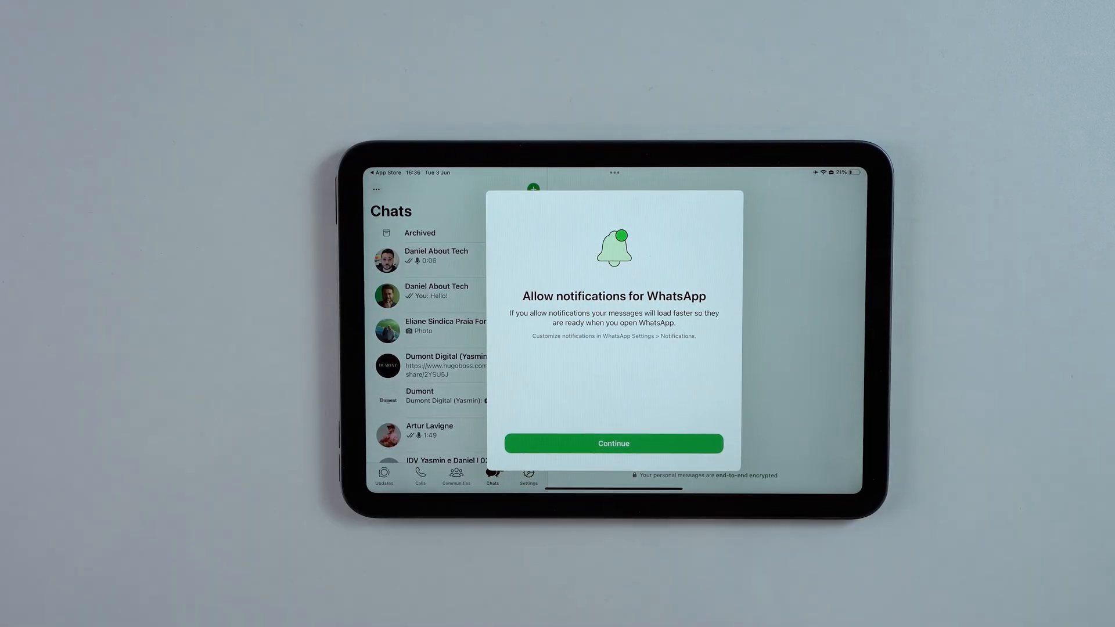
Step: Dismiss the notifications prompt and open the Daniel About Tech chat
{"action": "left_click", "coordinate": [612, 443]}
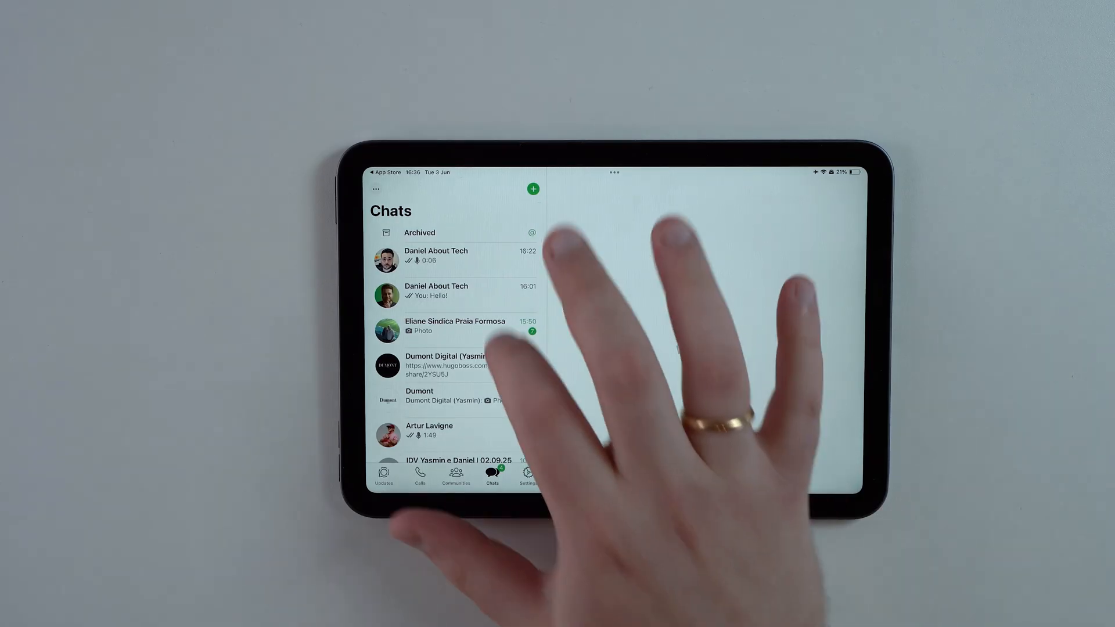
{"action": "left_click", "coordinate": [436, 255]}
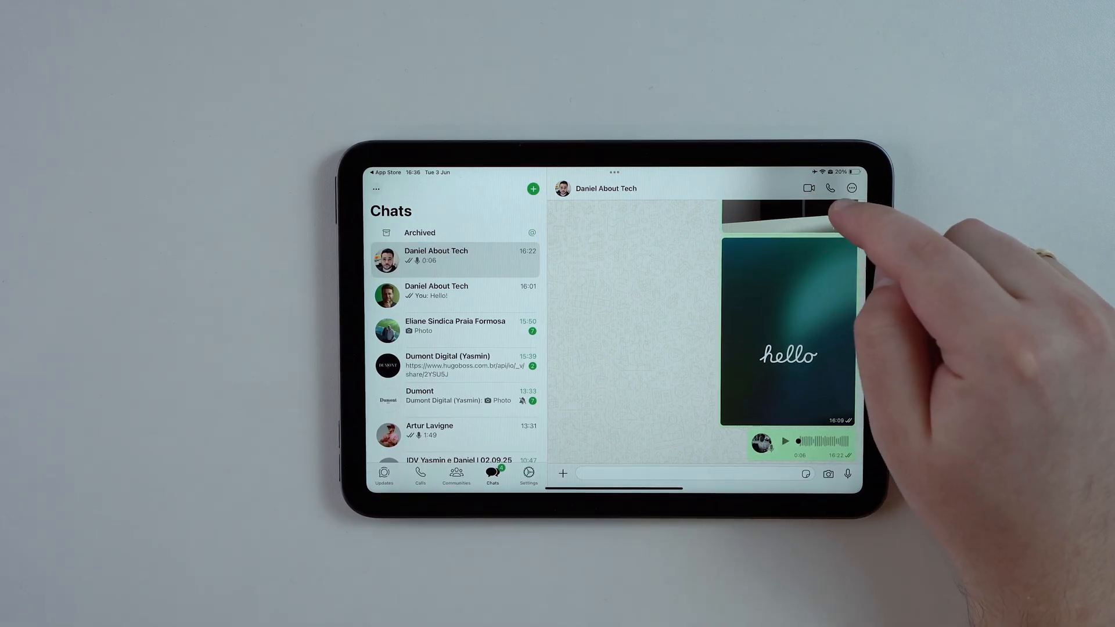
Step: Place a video call allowing microphone and camera access, then skip the call-quality rating
{"action": "left_click", "coordinate": [847, 474]}
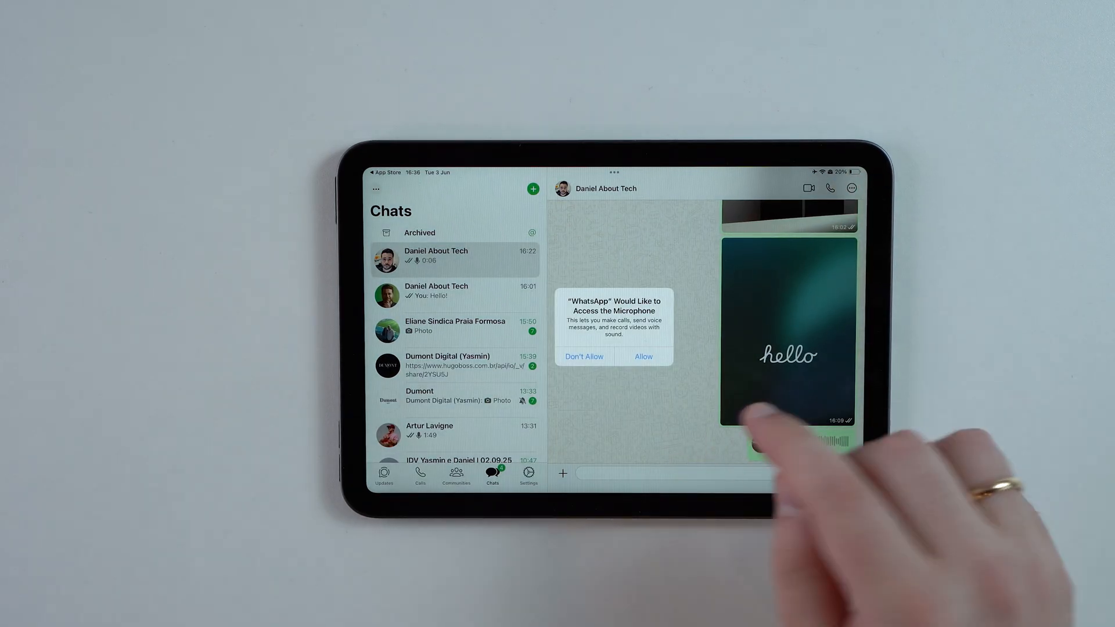
{"action": "left_click", "coordinate": [642, 357]}
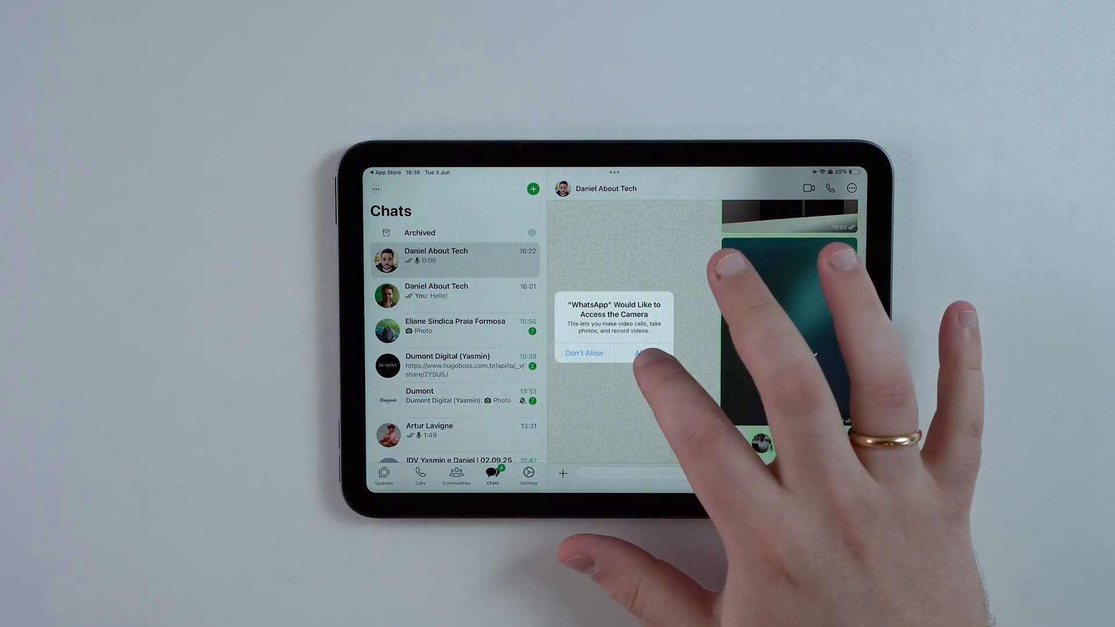
{"action": "left_click", "coordinate": [644, 353]}
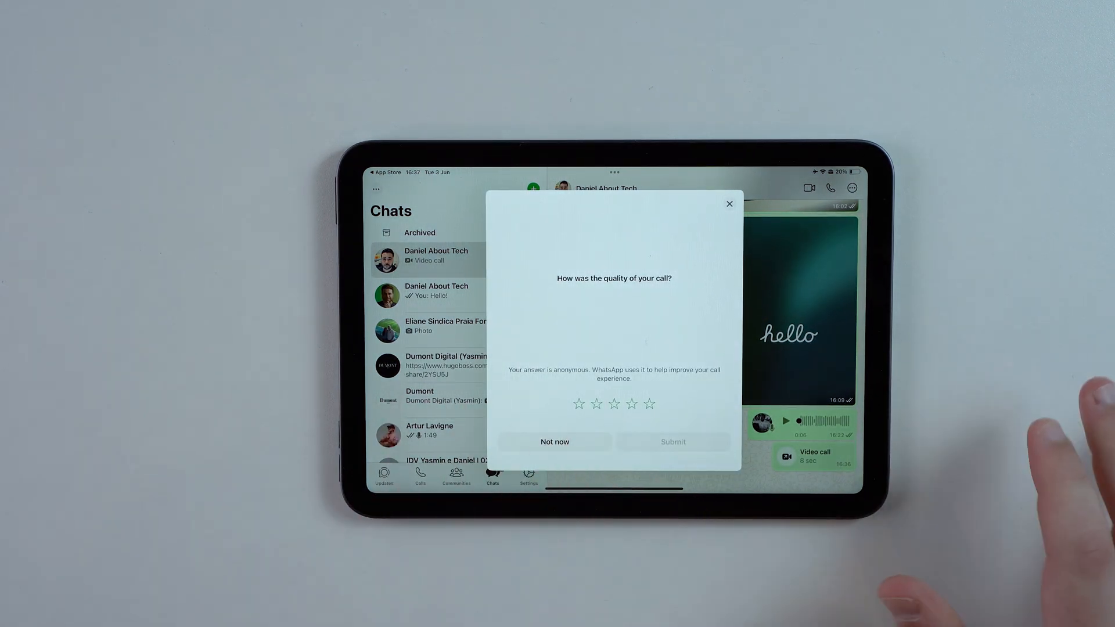
{"action": "left_click", "coordinate": [553, 441]}
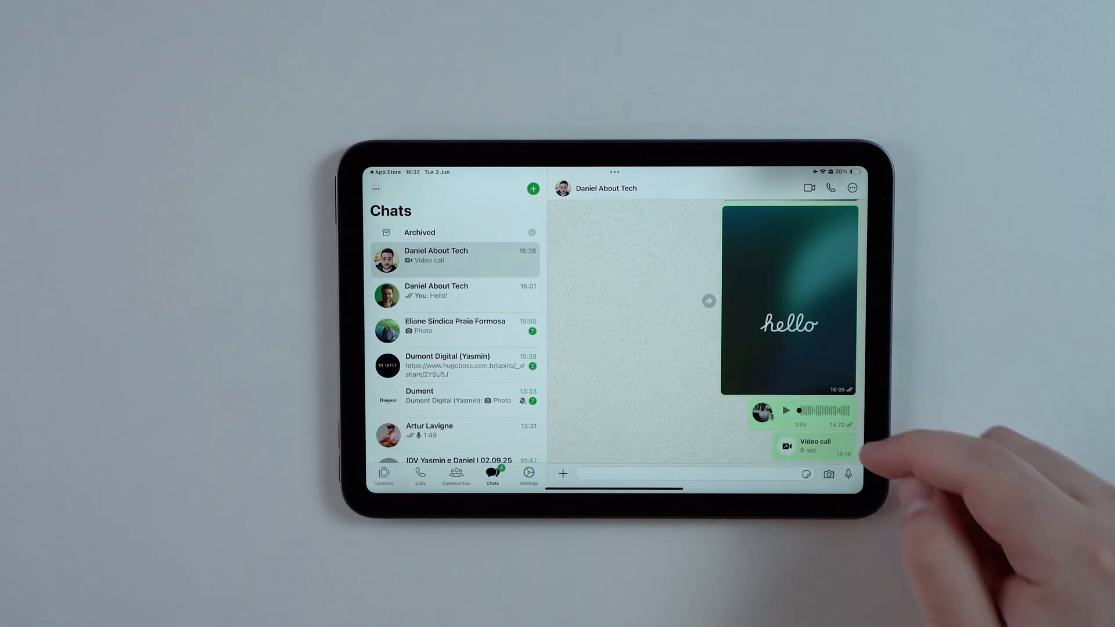
Step: Record and send a 5-second voice message, view attachment options, then go to Updates
{"action": "left_click", "coordinate": [848, 474]}
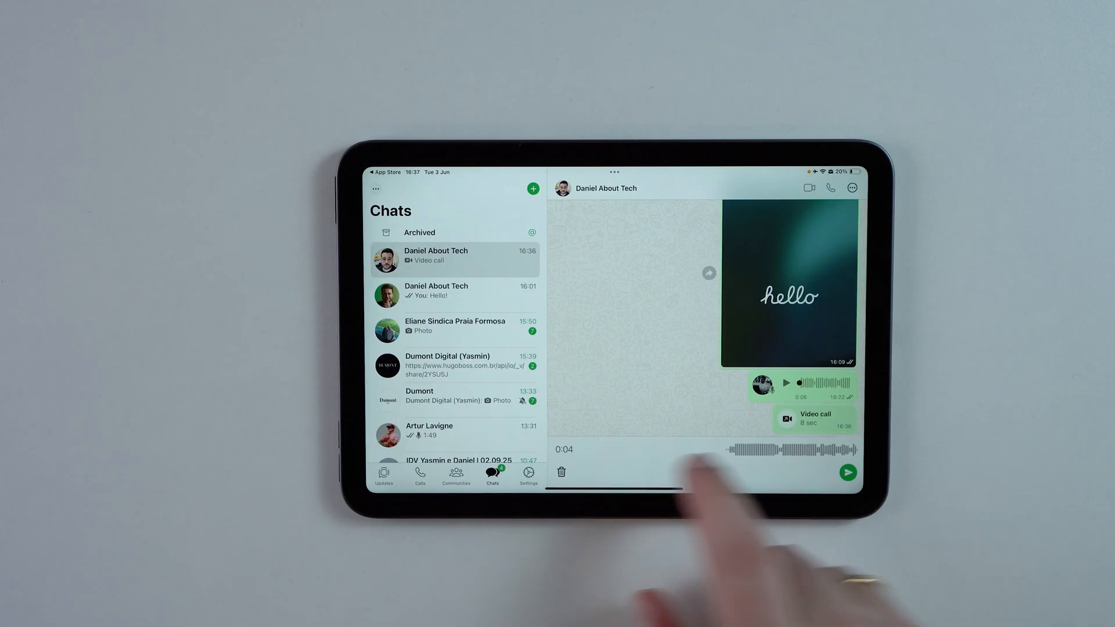
{"action": "left_click", "coordinate": [848, 473]}
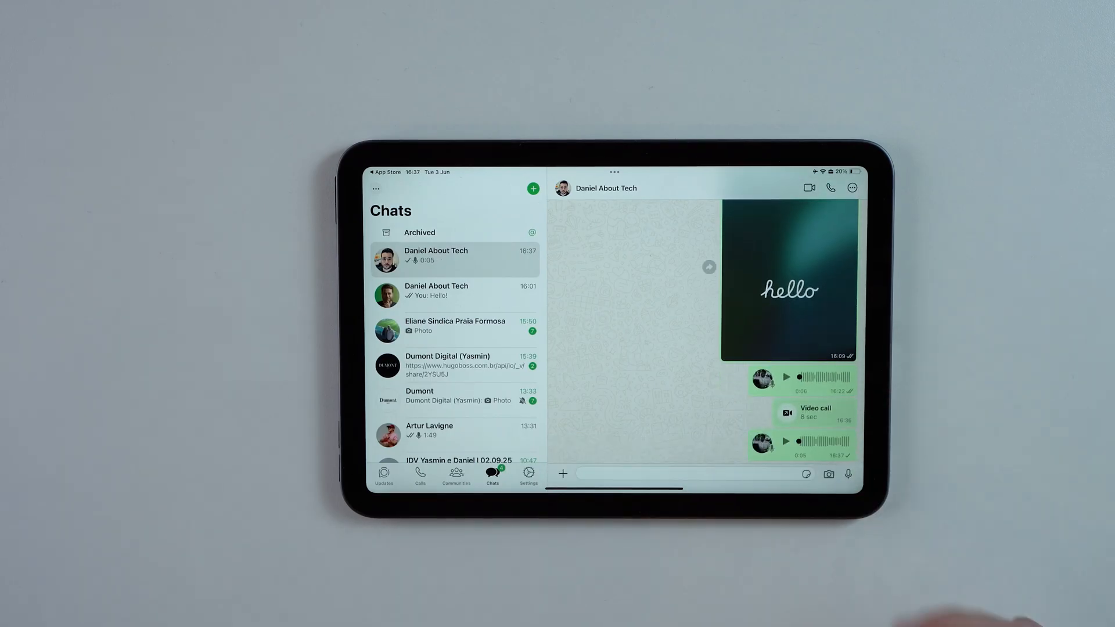
{"action": "left_click", "coordinate": [562, 474]}
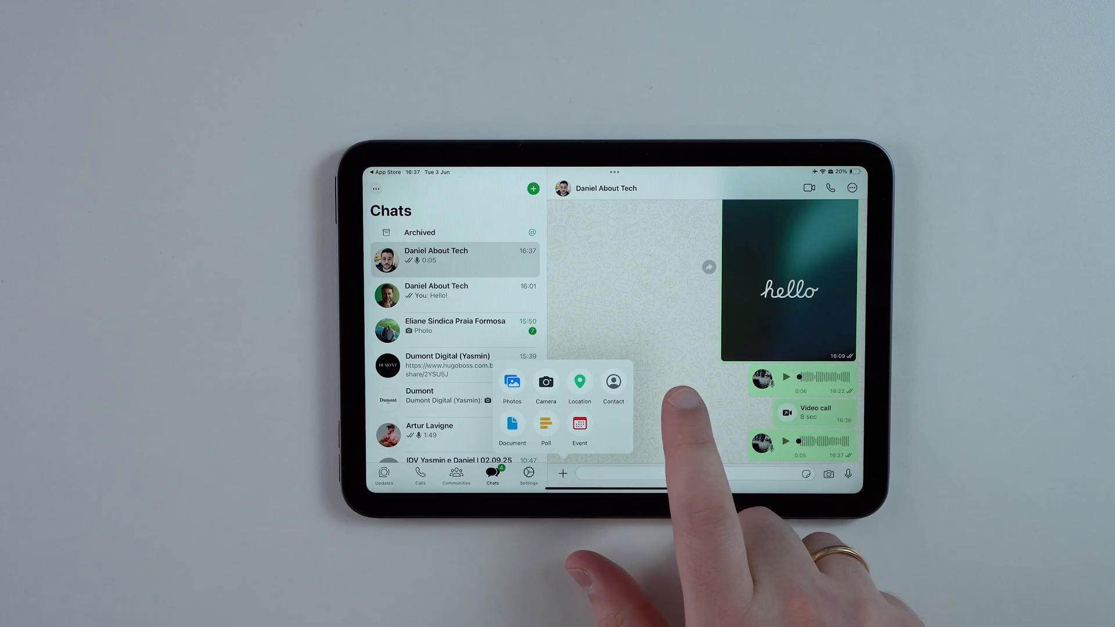
{"action": "left_click", "coordinate": [383, 474]}
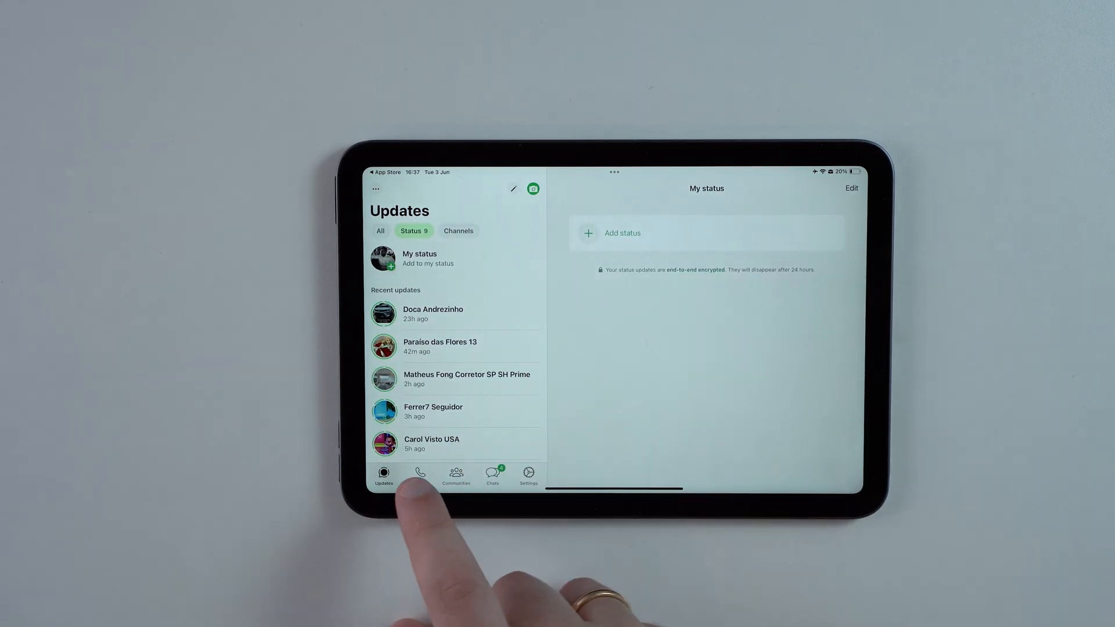
Step: Switch to the Calls tab, then leave WhatsApp for the Home Screen widgets page
{"action": "left_click", "coordinate": [456, 472]}
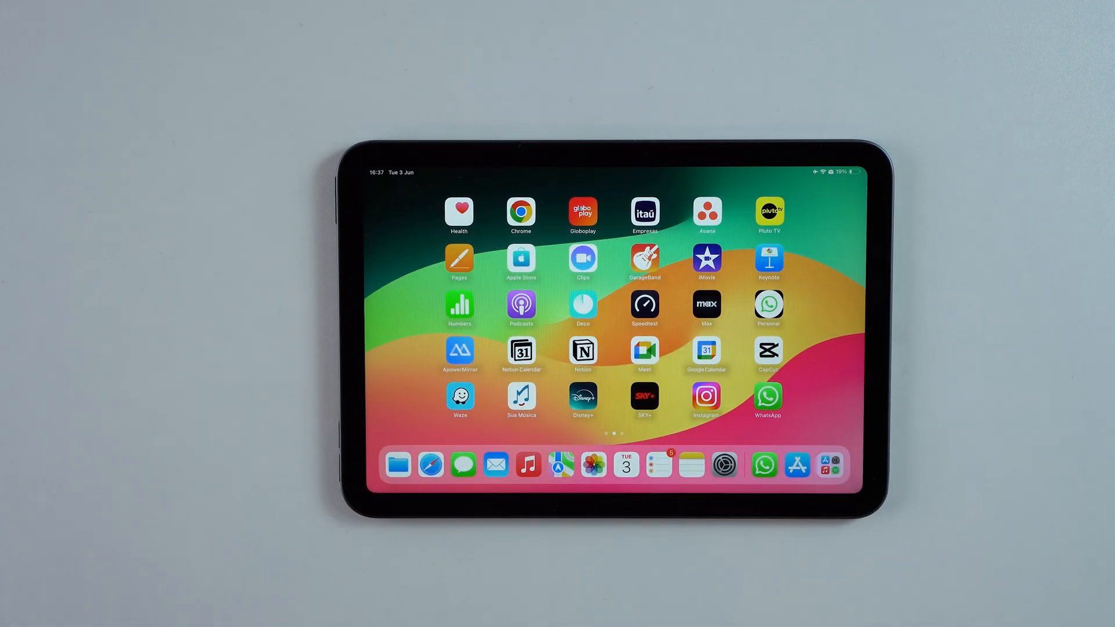
{"action": "scroll", "scroll_direction": "left", "scroll_amount": 3}
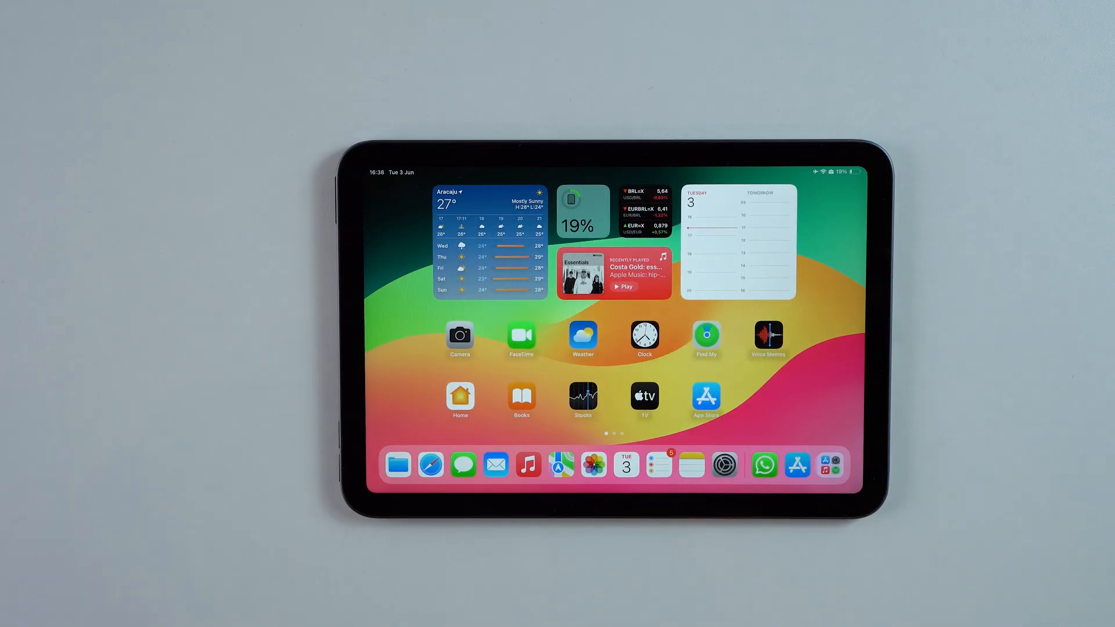